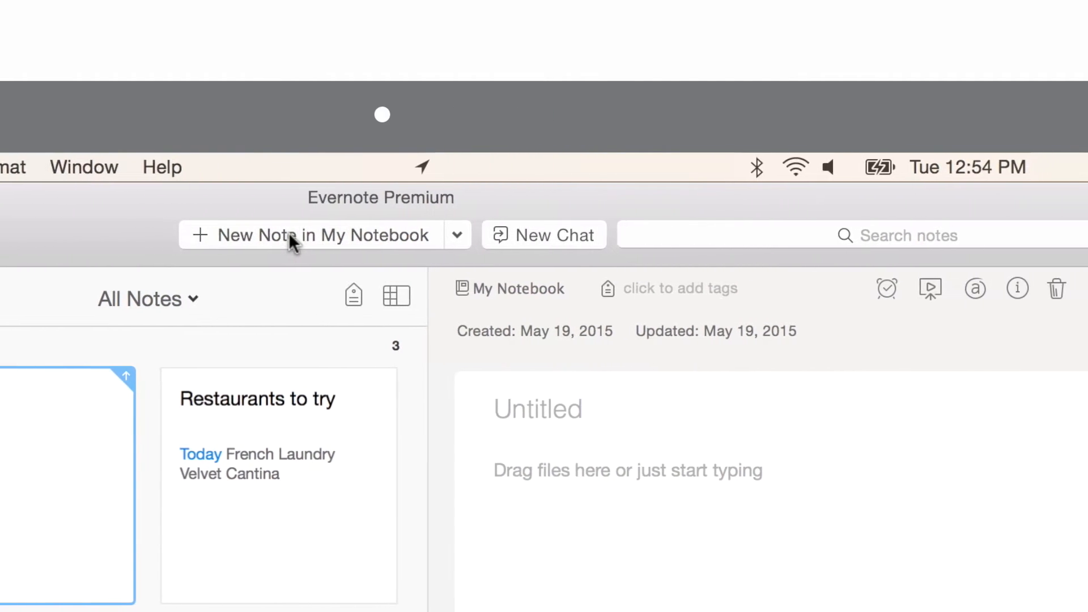
Create a note titled 'Meeting agenda' and begin the 'Agenda Items' body line.
{"action": "type", "text": "Meeting"}
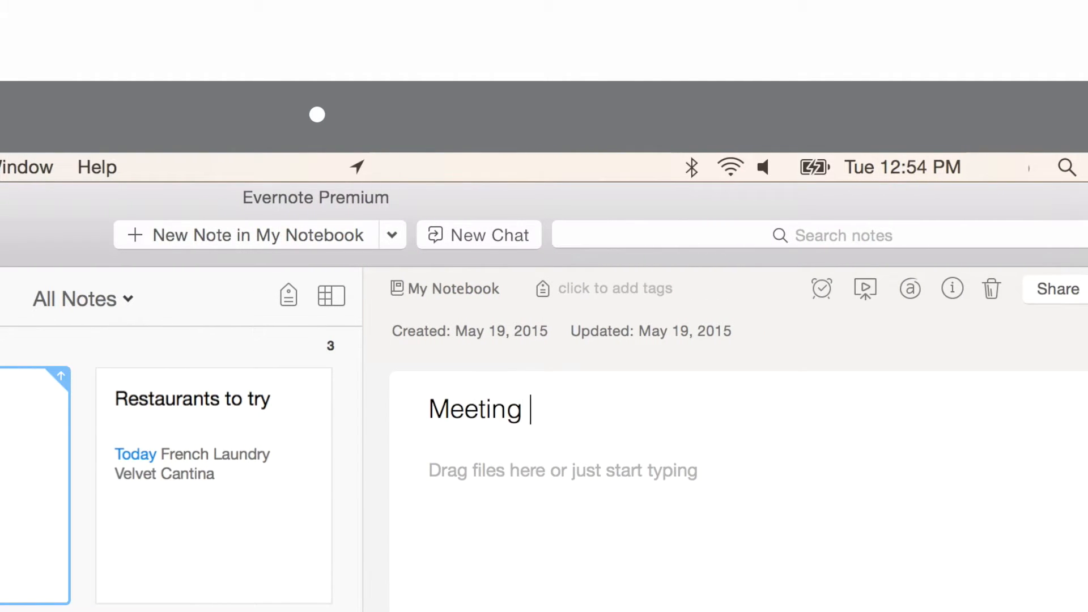
{"action": "type", "text": "agenda"}
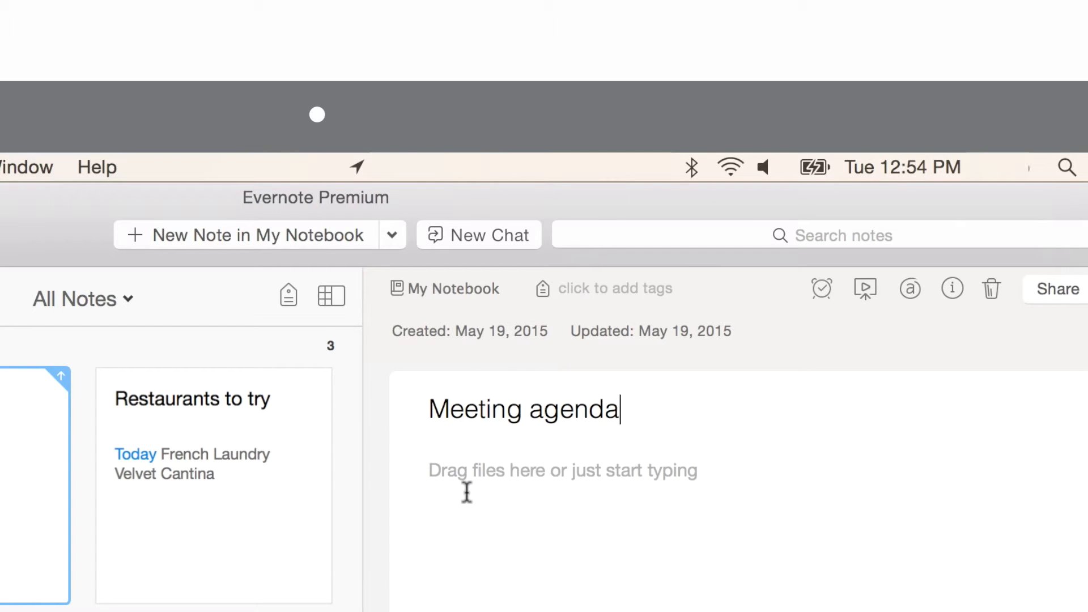
{"action": "type", "text": "Agenda I"}
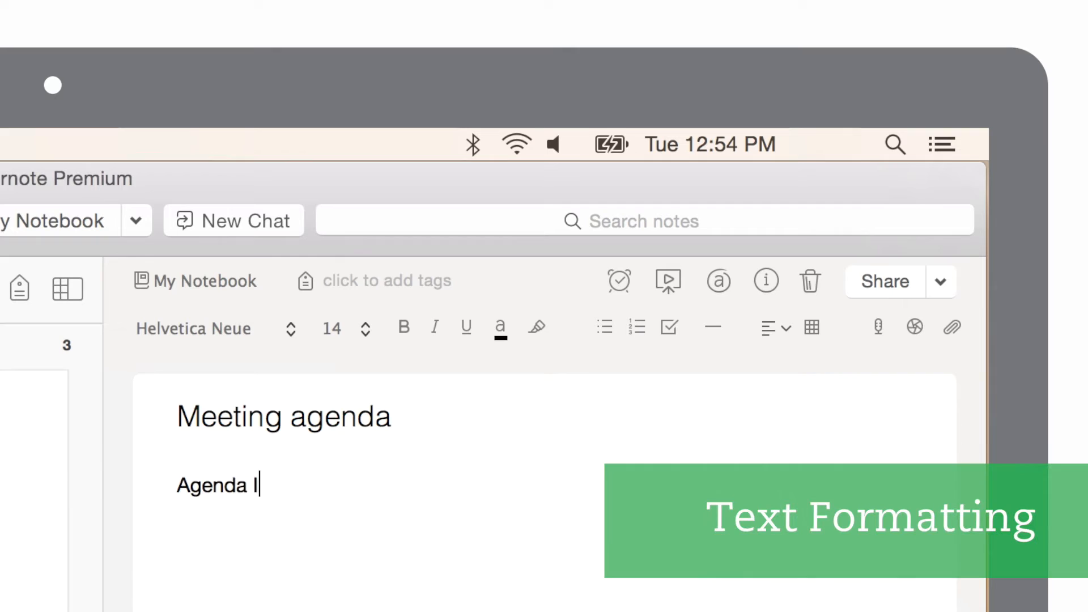
Complete the 'Agenda Items' heading and make it bold and underlined.
{"action": "type", "text": "tems"}
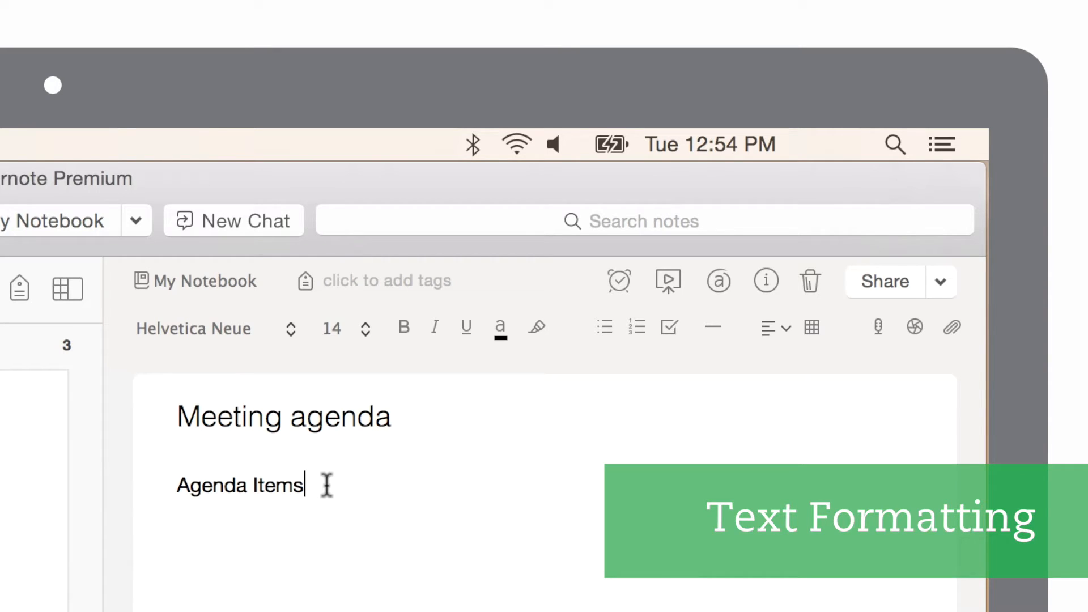
{"action": "double_click", "coordinate": [239, 486]}
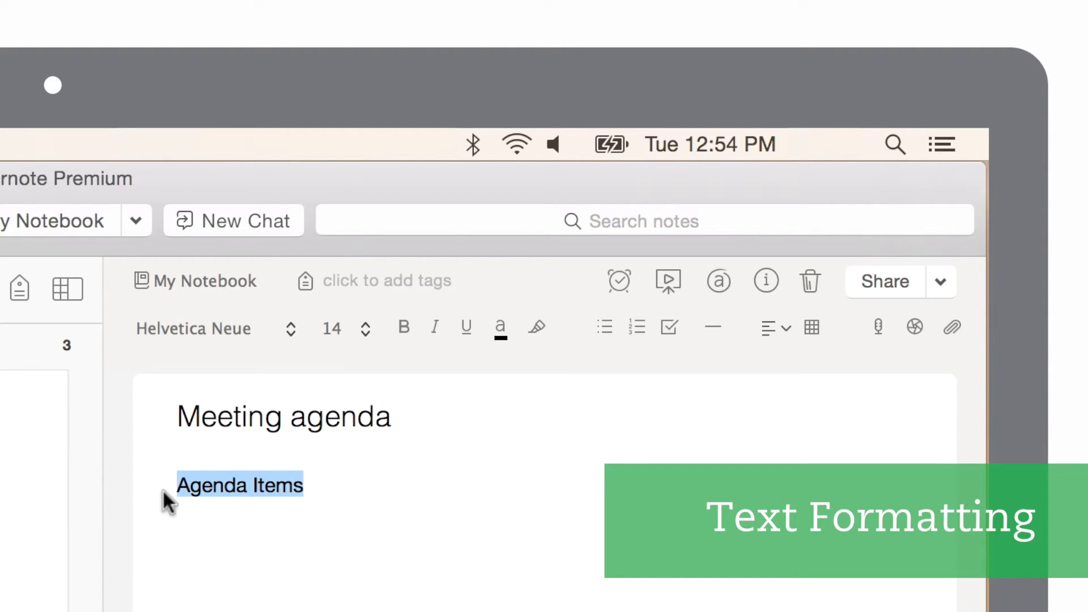
{"action": "left_click", "coordinate": [403, 327]}
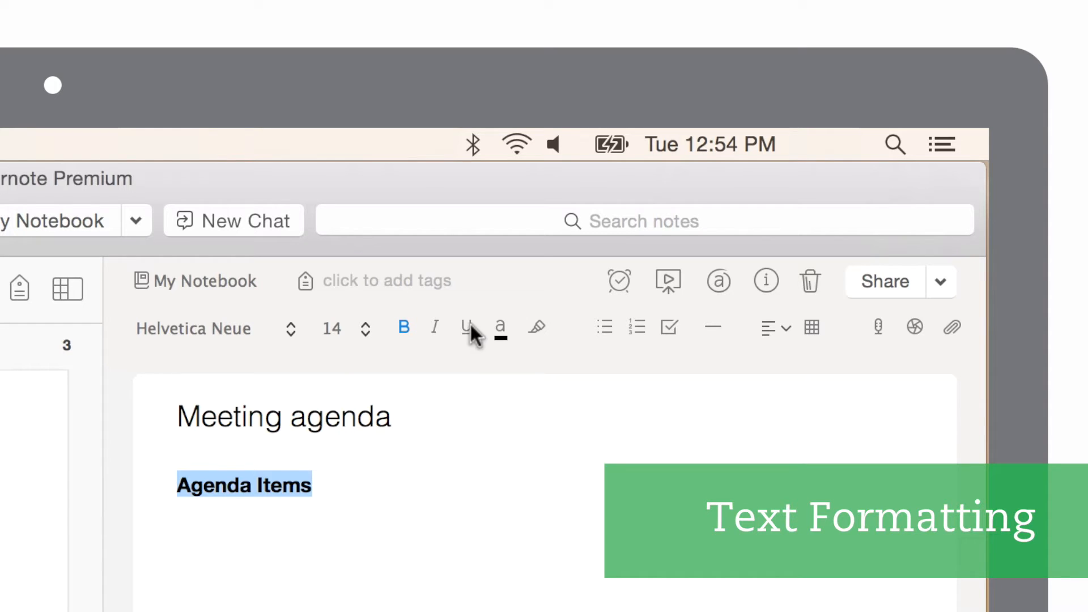
{"action": "left_click", "coordinate": [466, 327]}
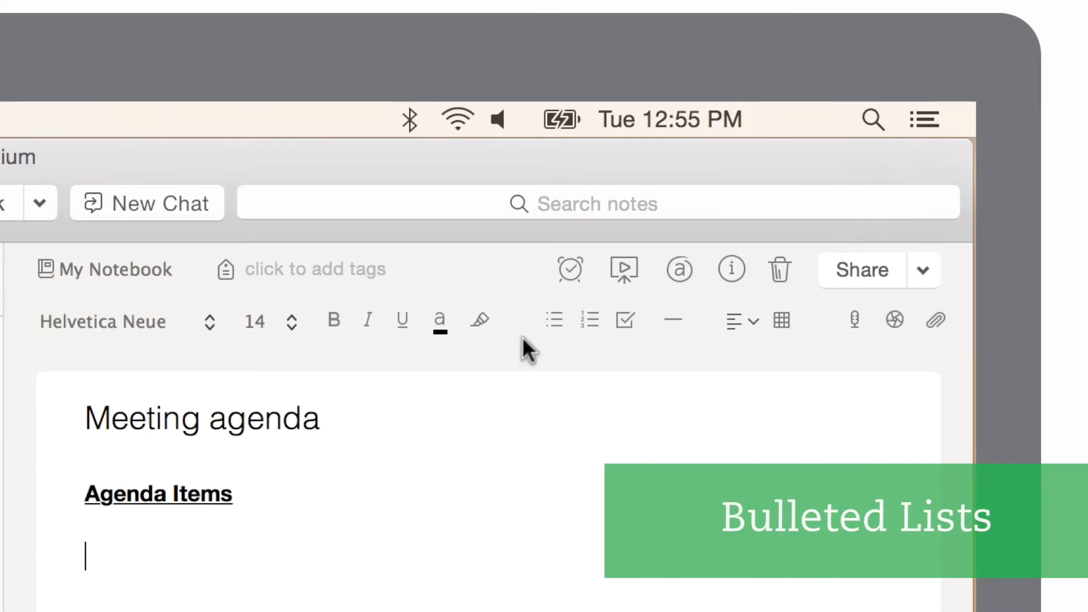
Bullet-list 'New personnel onboarding', '2015 budget' and 'Product design ideas'.
{"action": "left_click", "coordinate": [554, 320]}
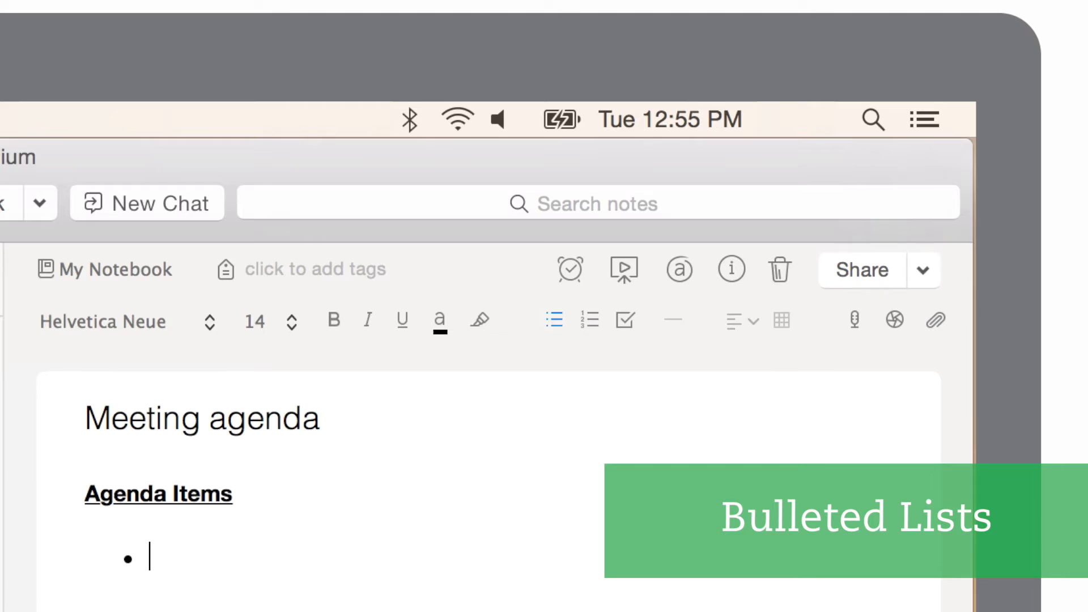
{"action": "type", "text": "New personnel onboarding"}
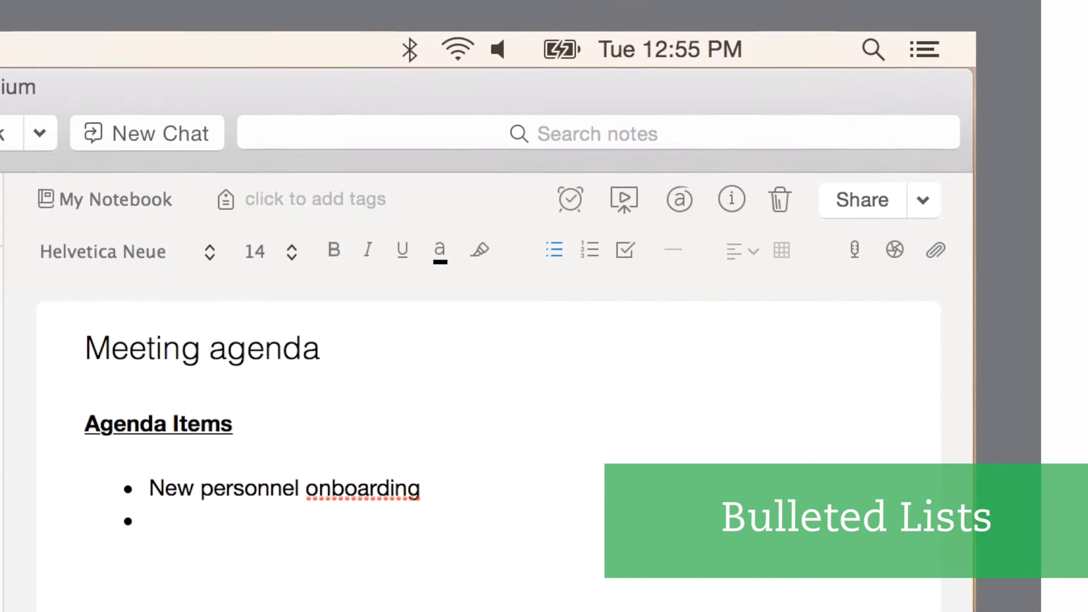
{"action": "type", "text": "2015 budget"}
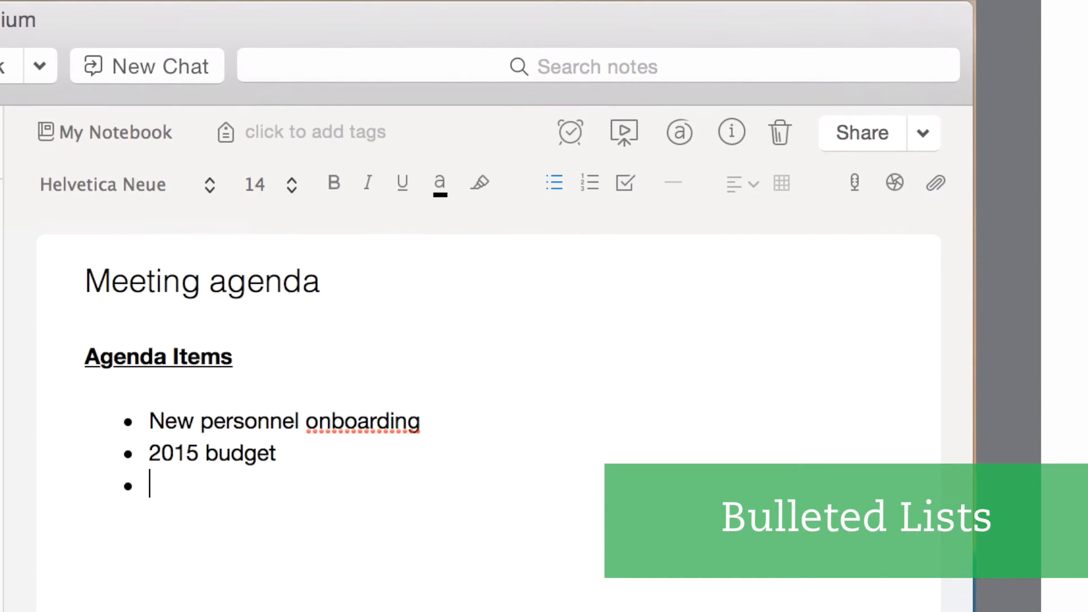
{"action": "type", "text": "Product design ideas"}
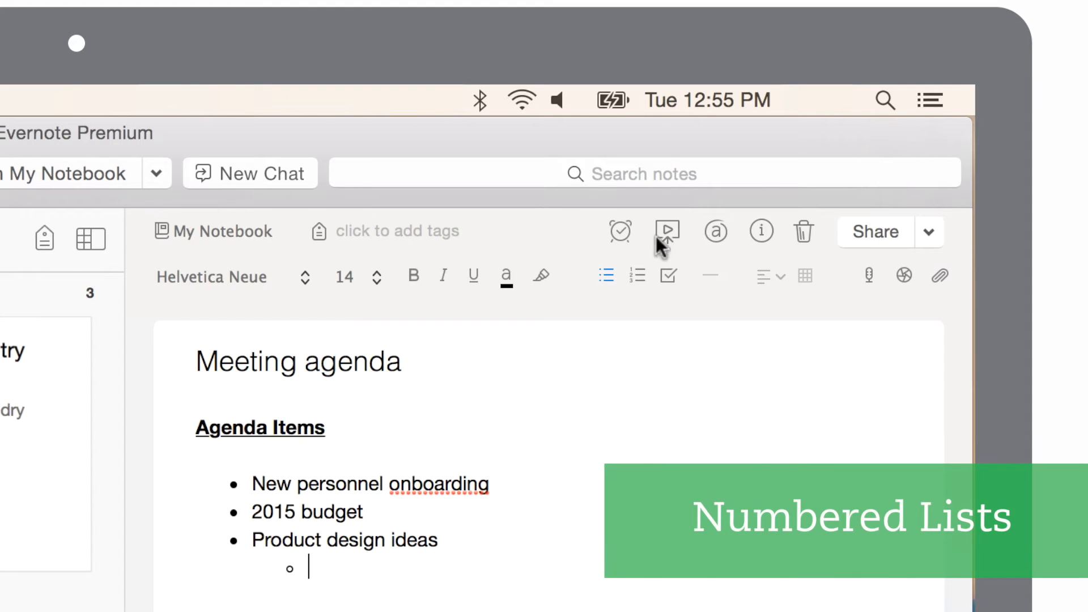
Number the indented sub-items 'Prototype' and 'User testing'.
{"action": "left_click", "coordinate": [636, 276]}
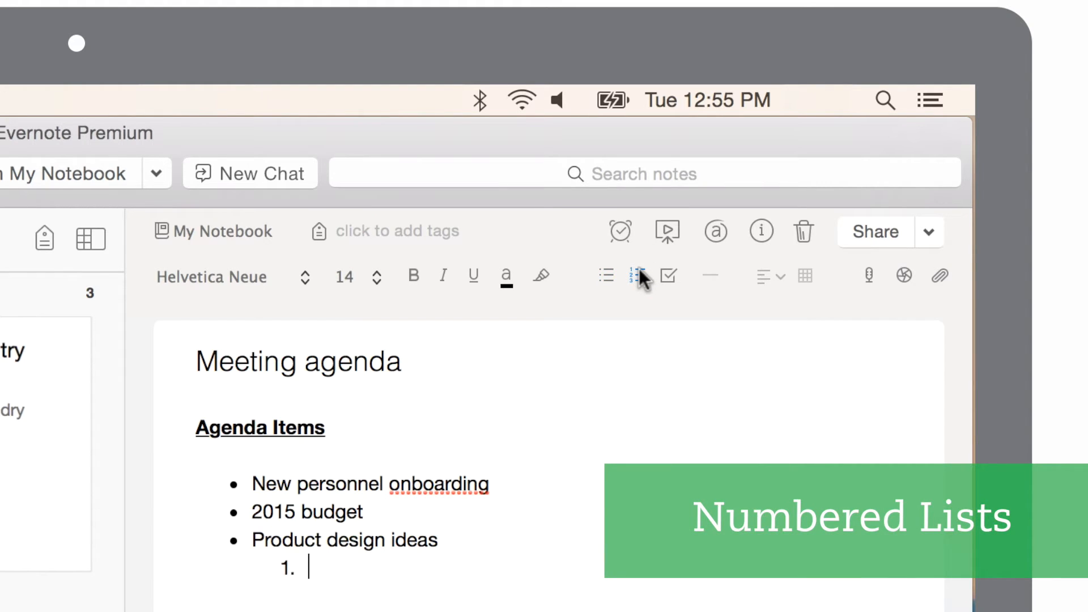
{"action": "type", "text": "Protot"}
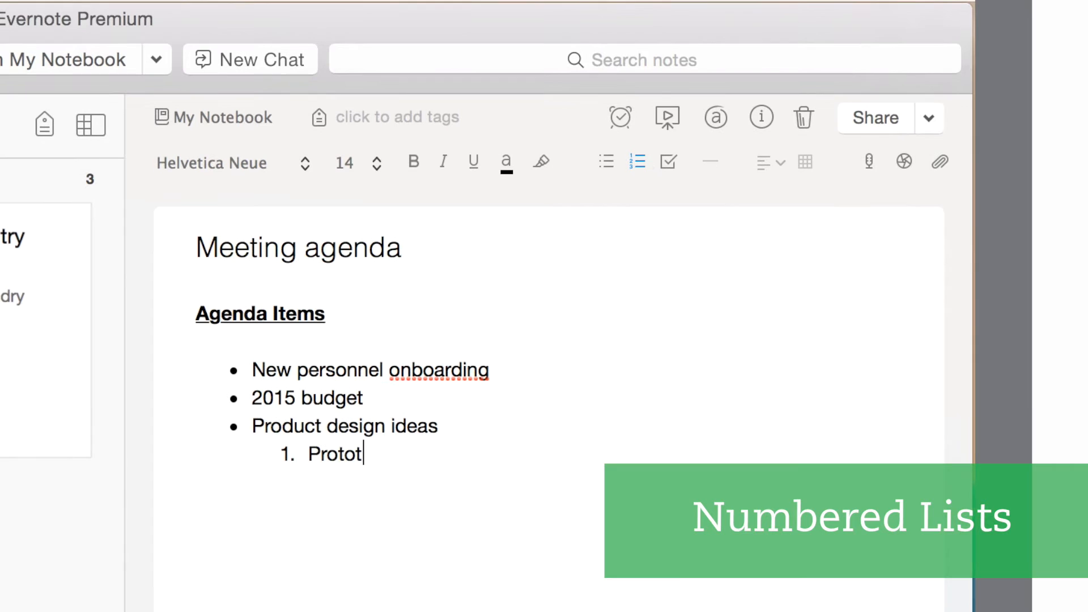
{"action": "type", "text": "ype"}
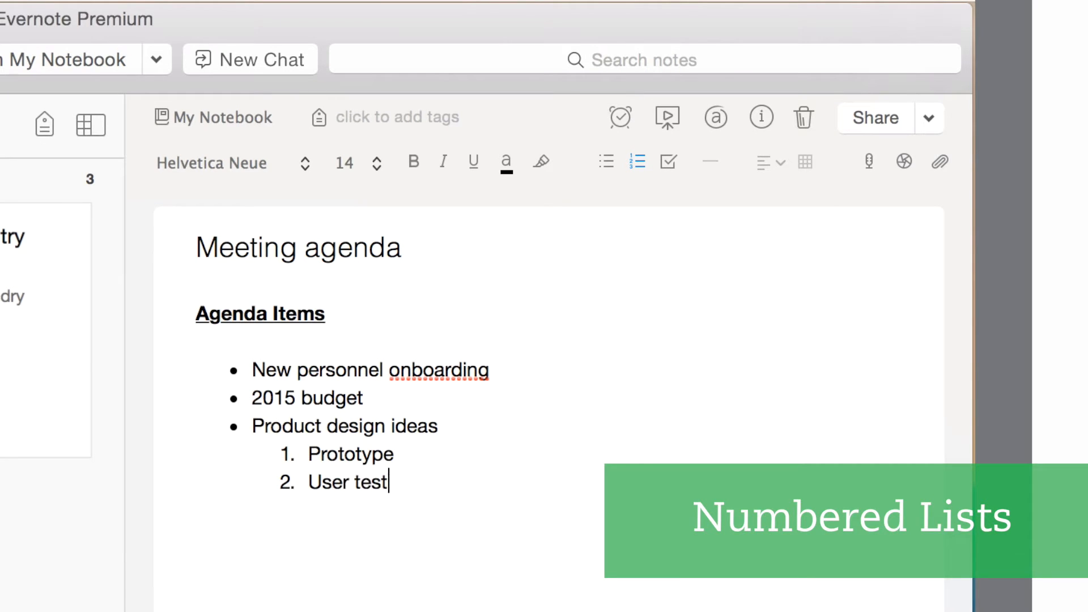
{"action": "type", "text": "ing"}
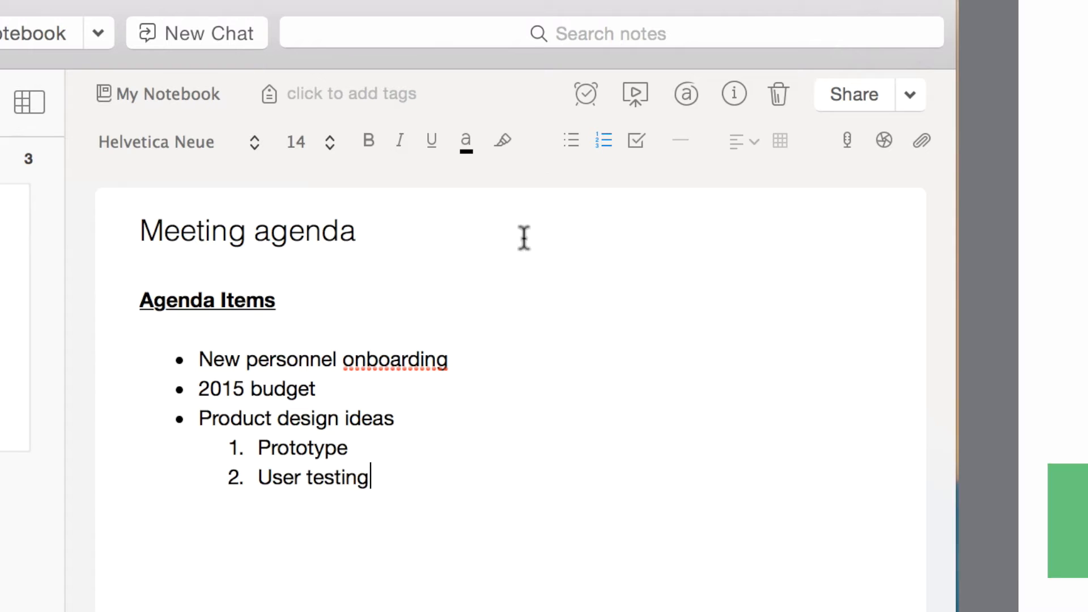
Mark the word 'Prototype' with the yellow highlighter.
{"action": "double_click", "coordinate": [302, 447]}
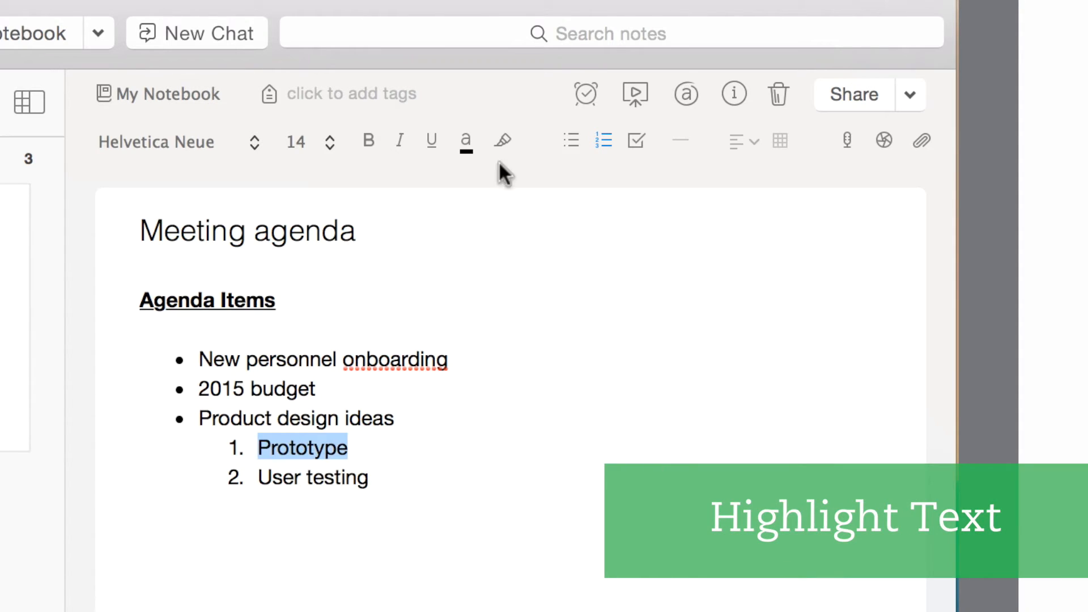
{"action": "left_click", "coordinate": [503, 140]}
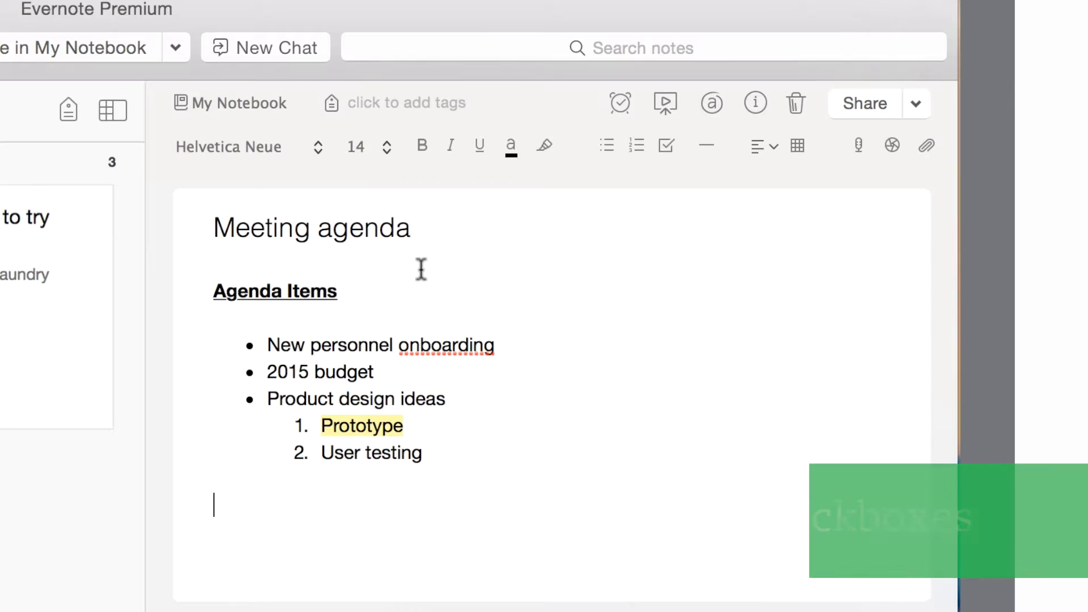
Add to-dos 'Follow up with John' and 'Perform more competitive research'.
{"action": "left_click", "coordinate": [664, 146]}
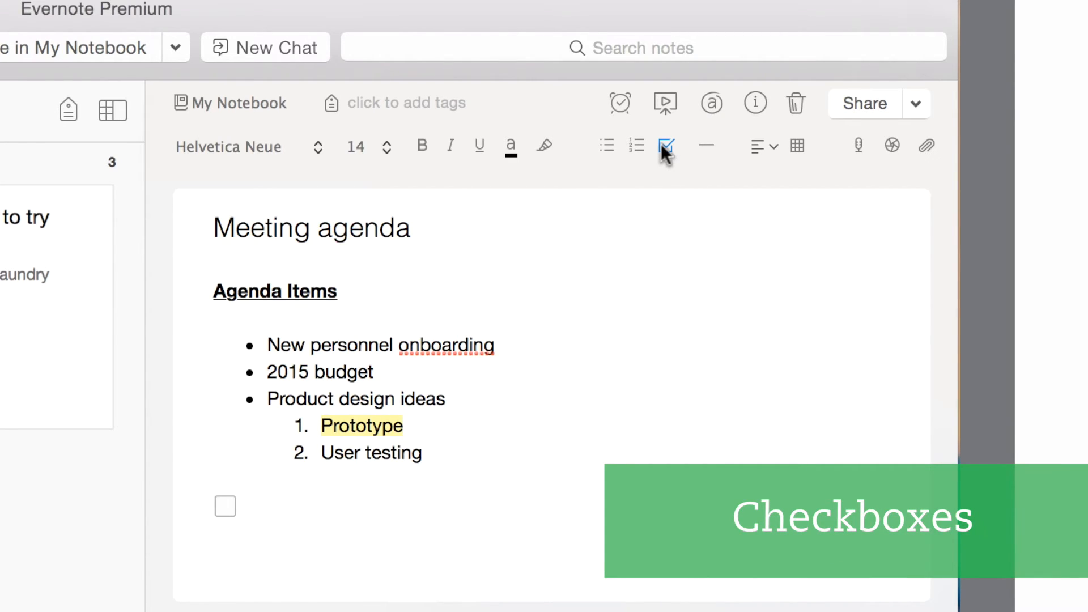
{"action": "type", "text": "Follow"}
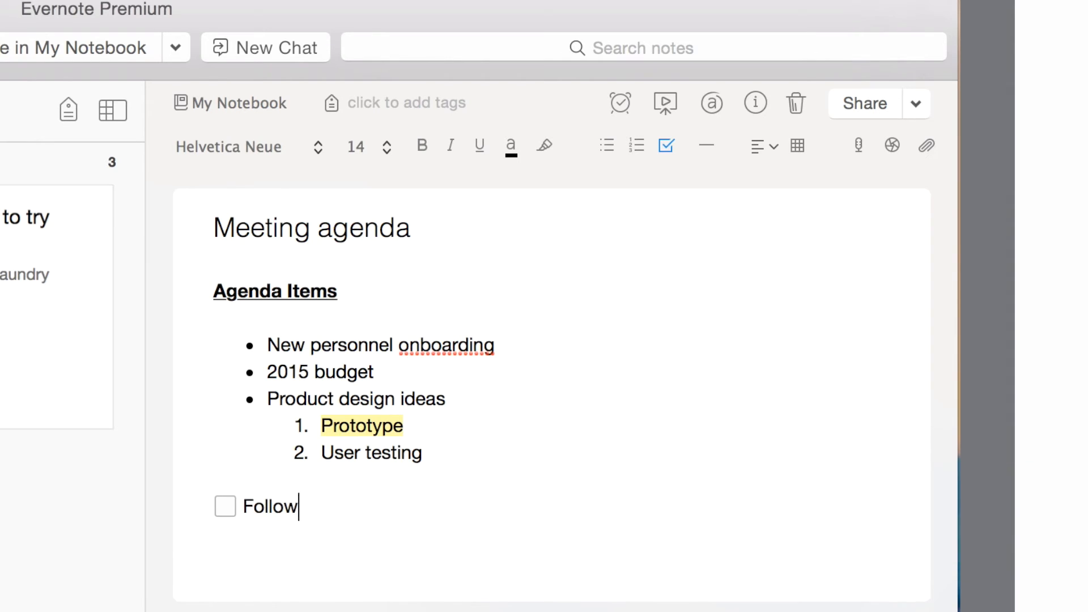
{"action": "type", "text": "up with John"}
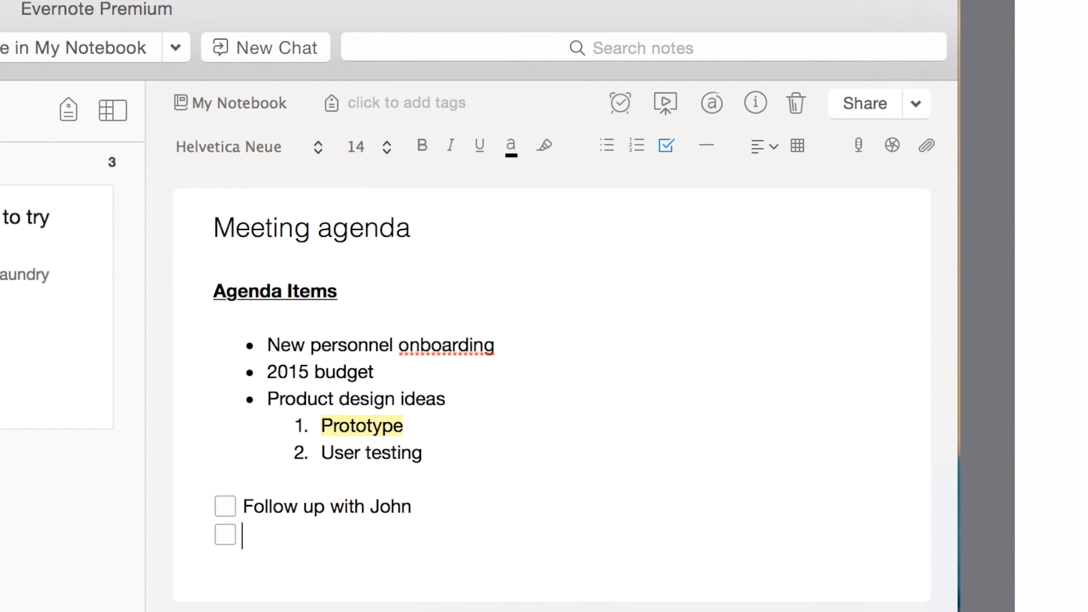
{"action": "type", "text": "Perform more competitive re"}
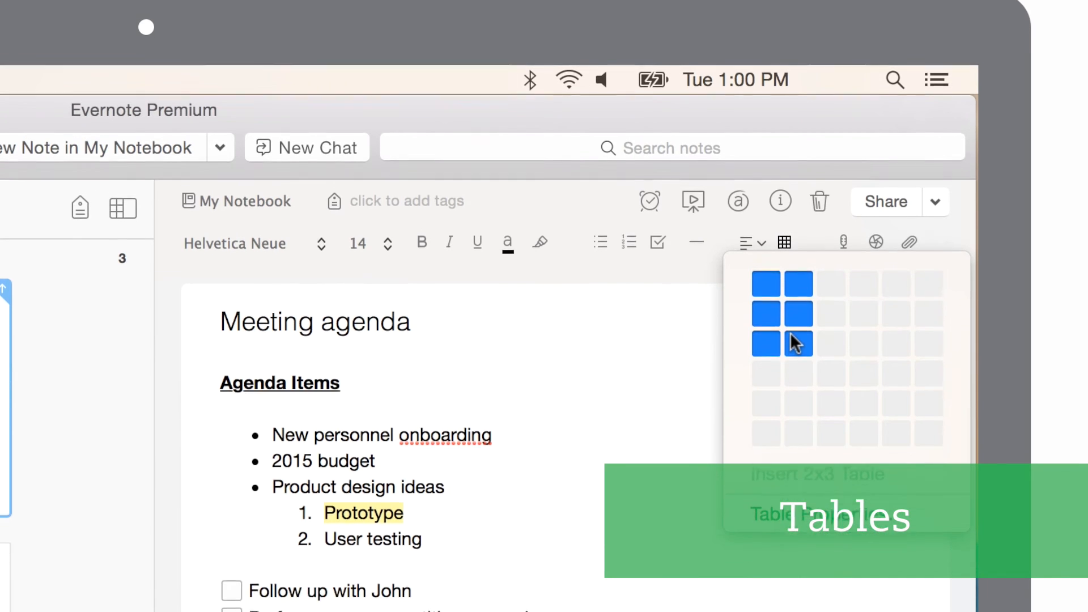
Insert a 2x3 table and type 'Individual' in its first cell.
{"action": "left_click", "coordinate": [798, 344]}
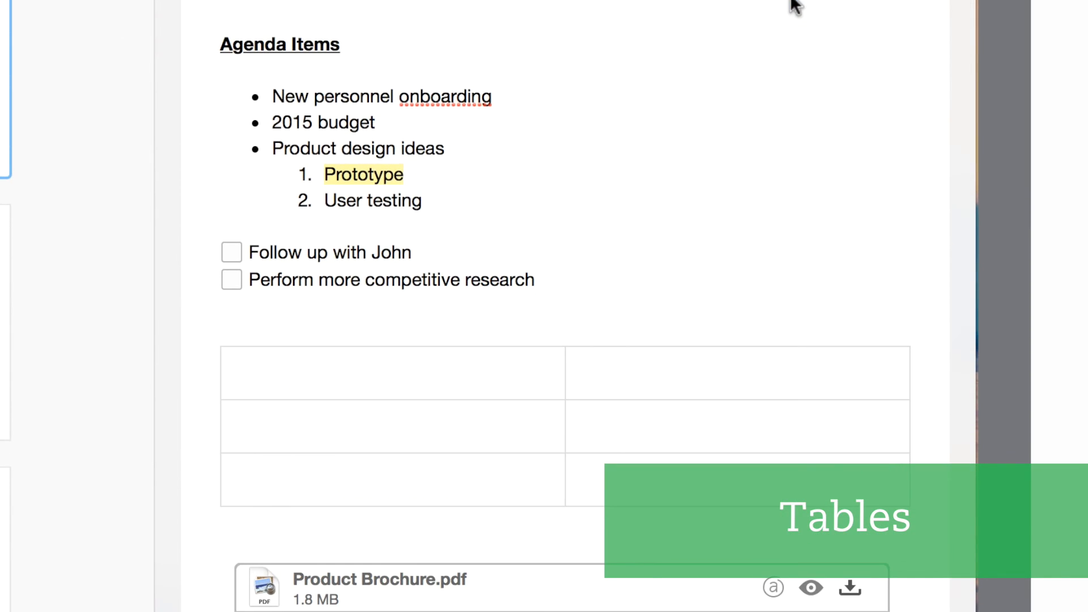
{"action": "type", "text": "Individual"}
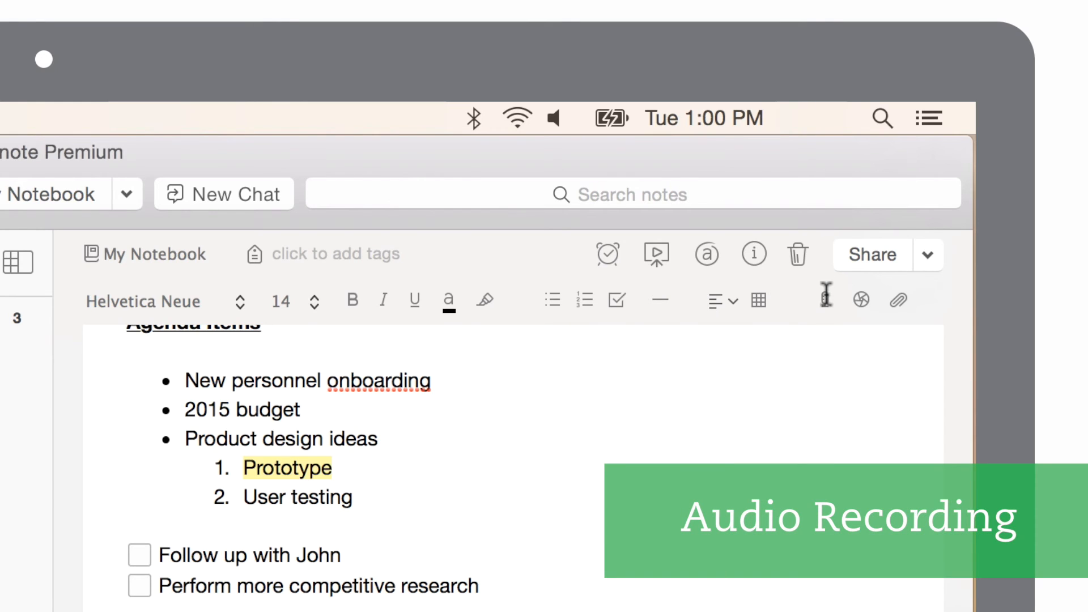
Record a short audio clip and save it into the note.
{"action": "left_click", "coordinate": [825, 300]}
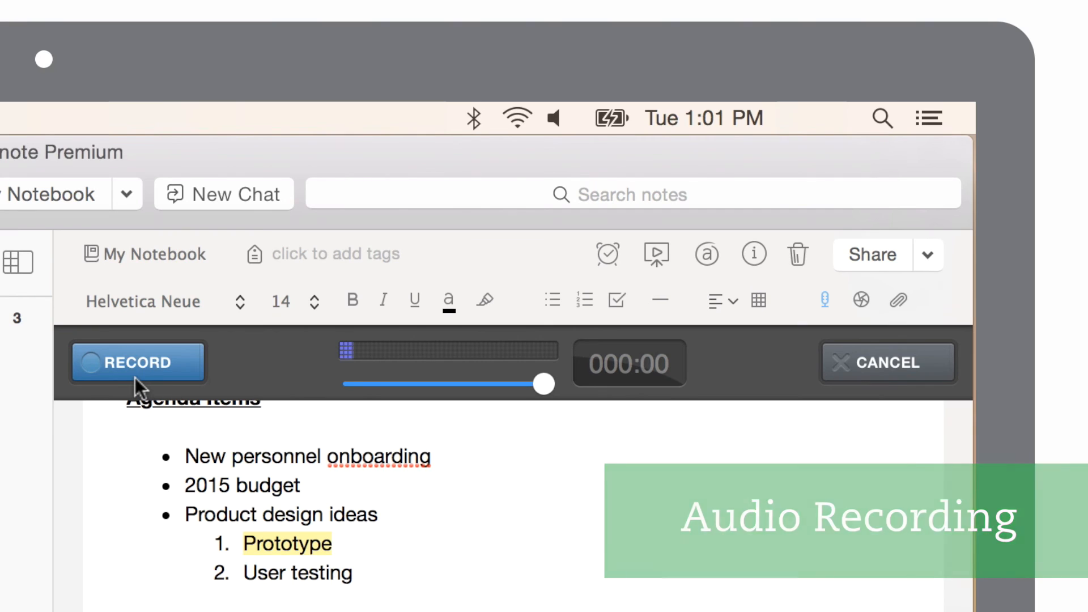
{"action": "left_click", "coordinate": [138, 362]}
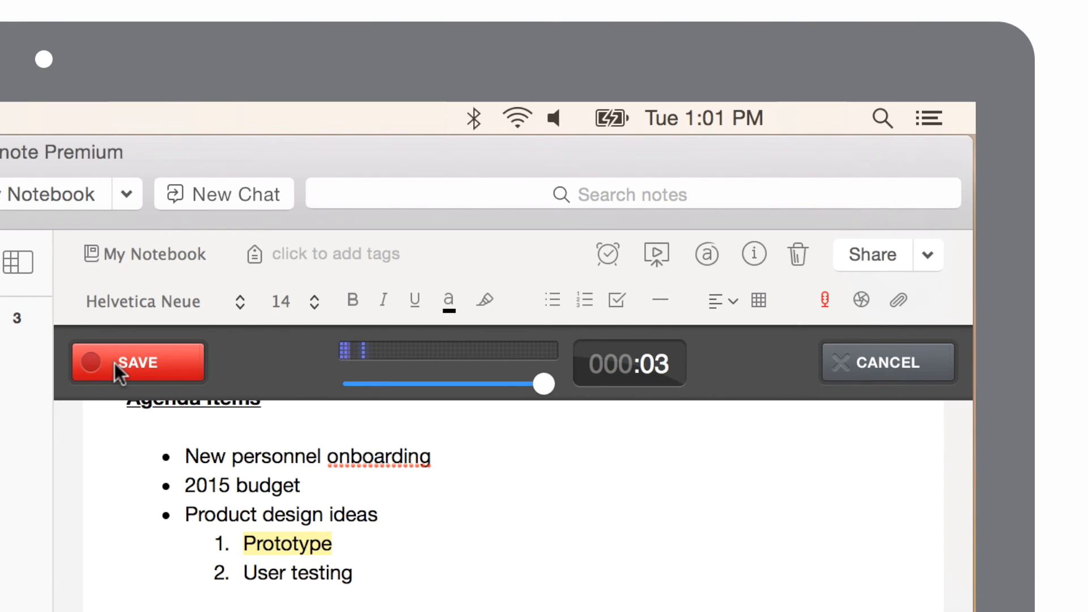
{"action": "left_click", "coordinate": [138, 362]}
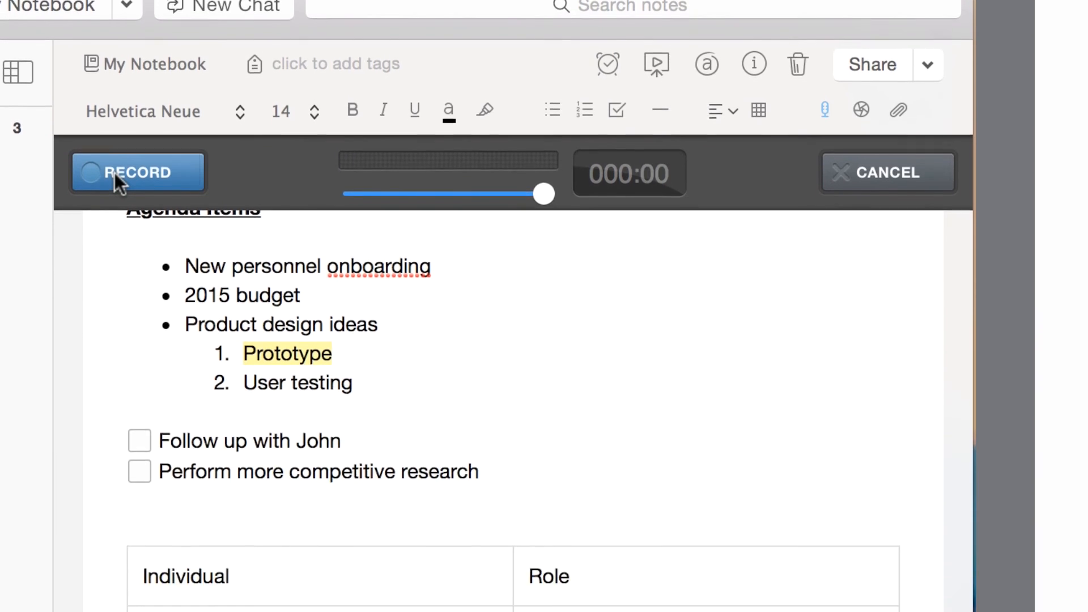